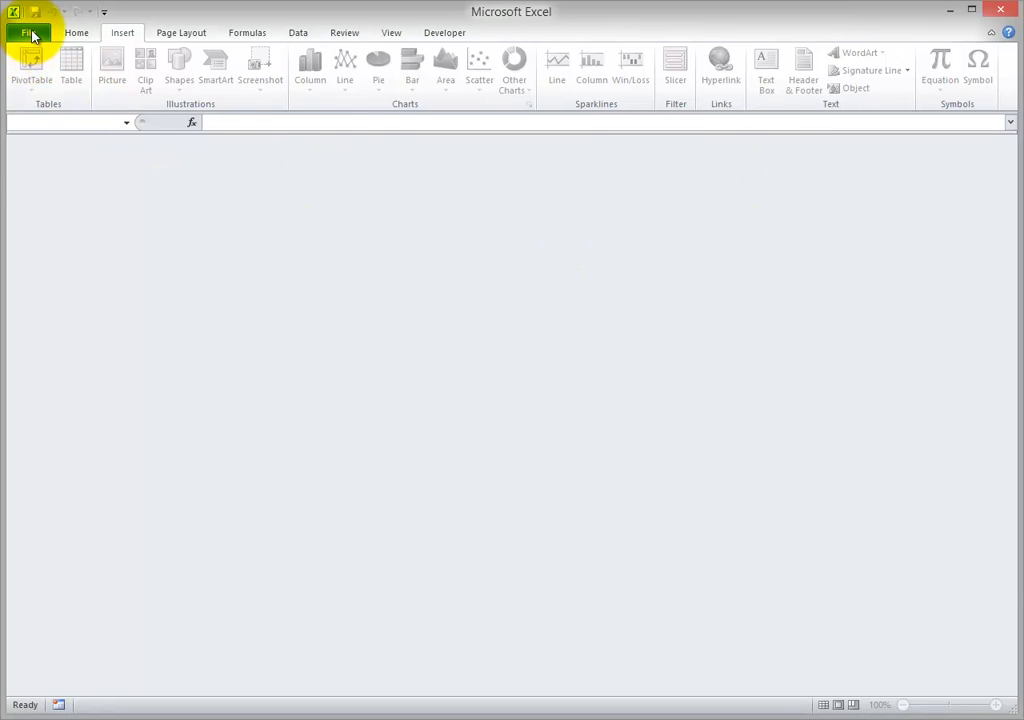
# - Create a new blank workbook, Book5, from the File menu
pyautogui.click(28, 32)
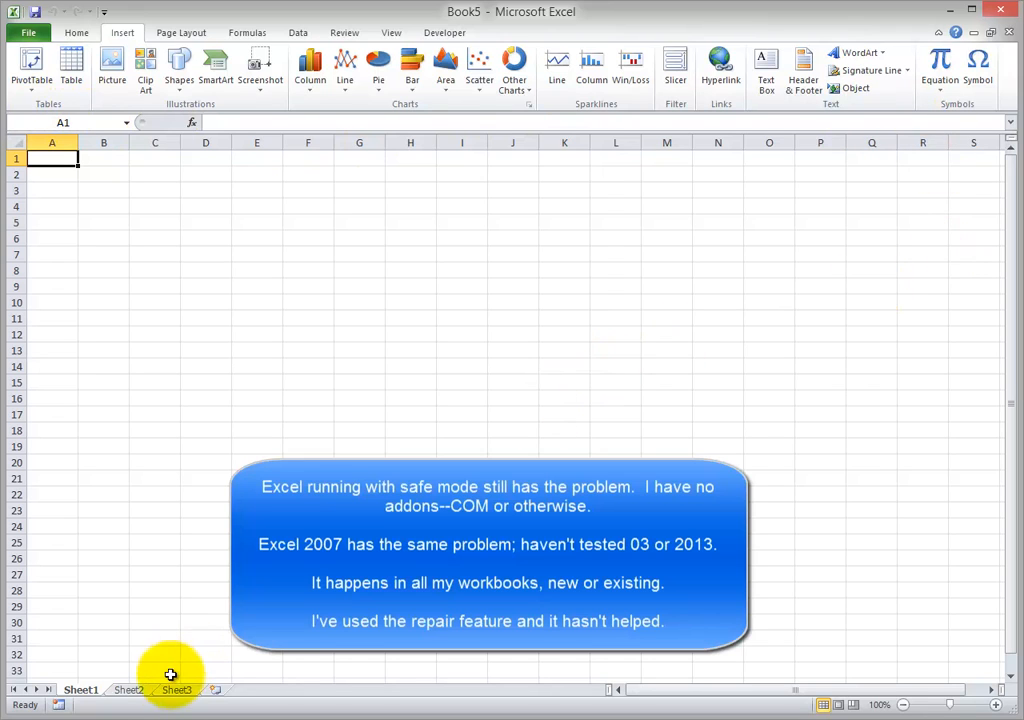
pyautogui.moveTo(573, 155)
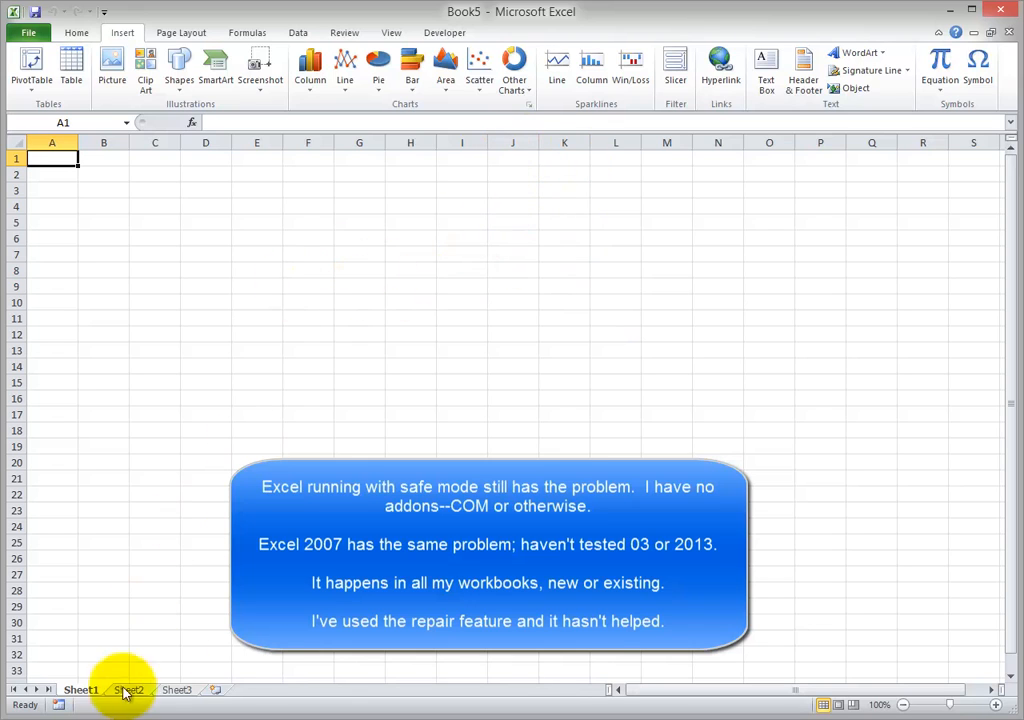
# - Select column K through the last column and hide them, leaving A–J visible
pyautogui.click(564, 142)
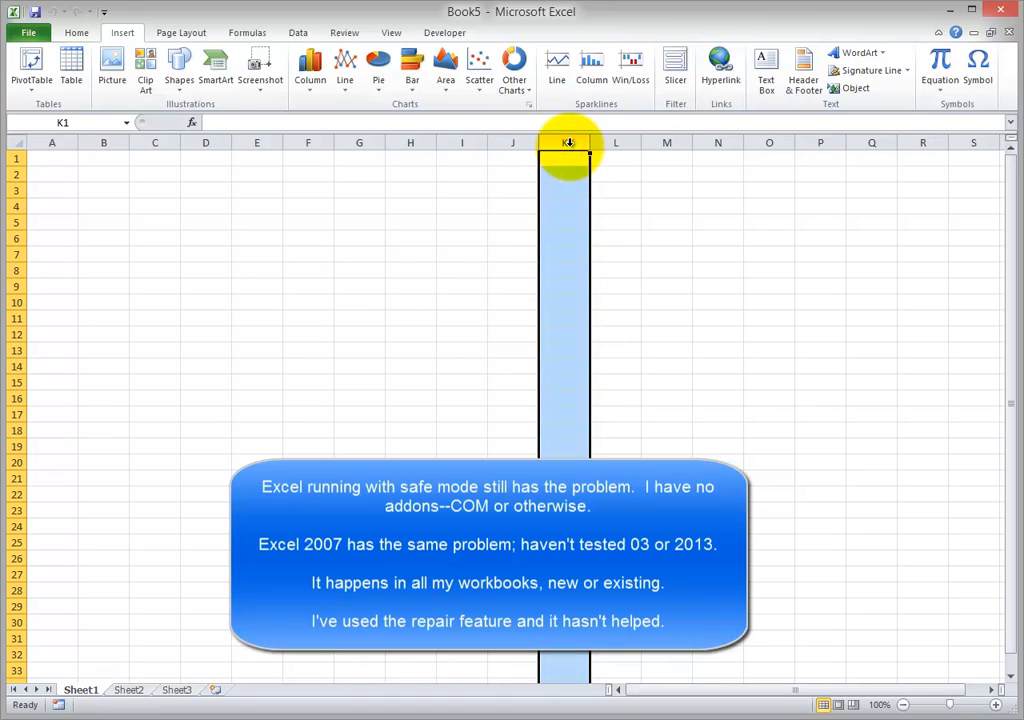
pyautogui.rightClick(568, 141)
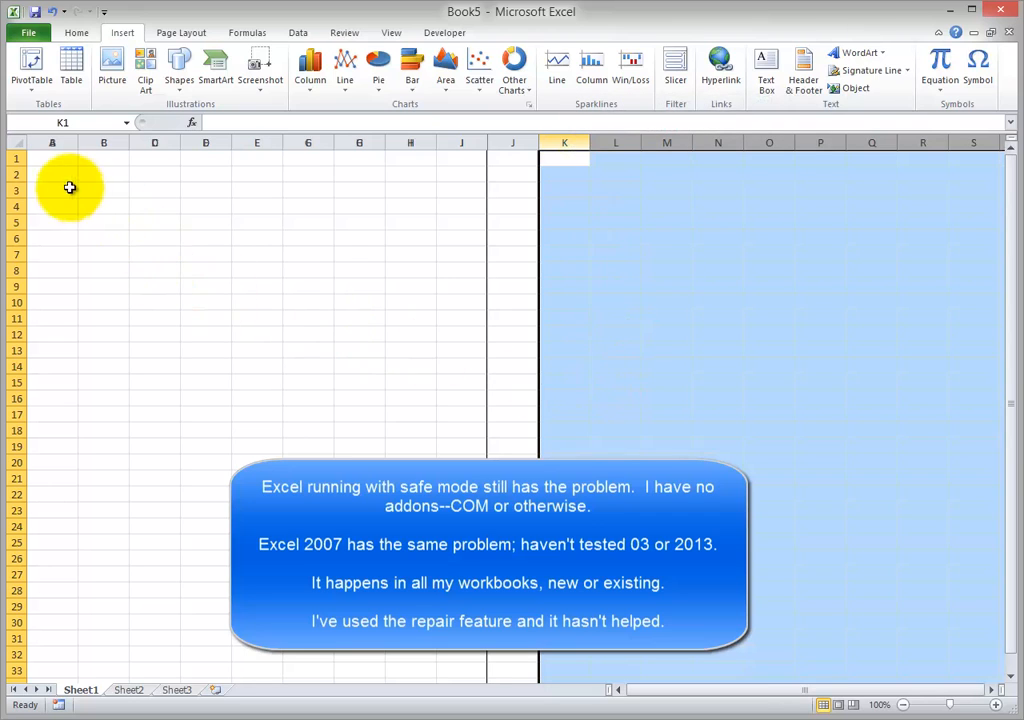
pyautogui.moveTo(458, 172)
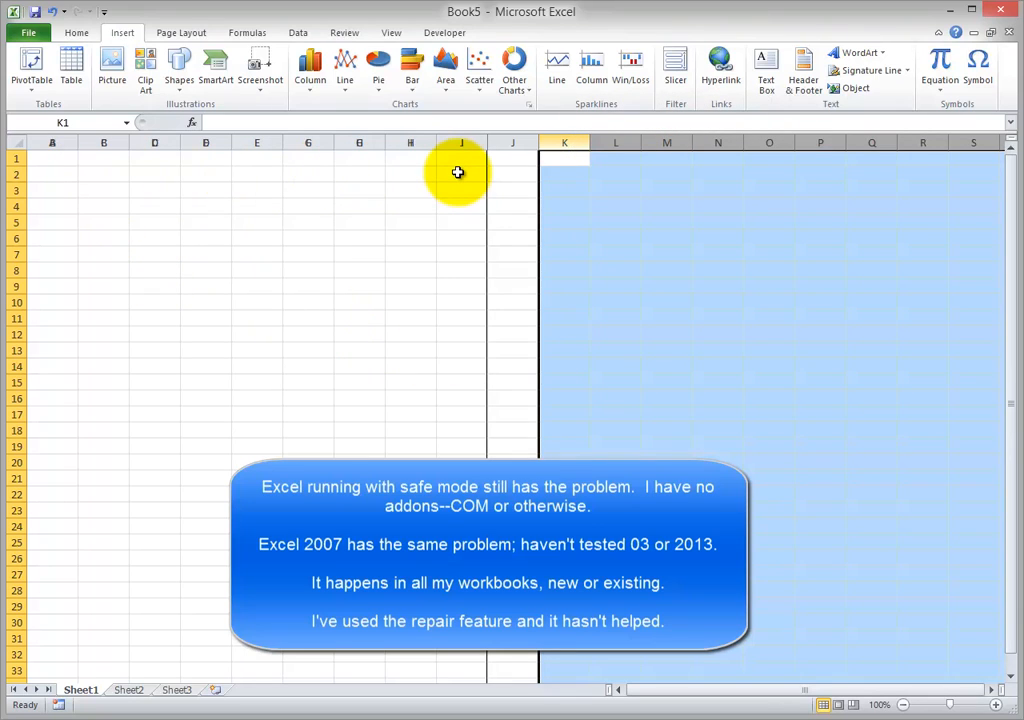
pyautogui.moveTo(643, 253)
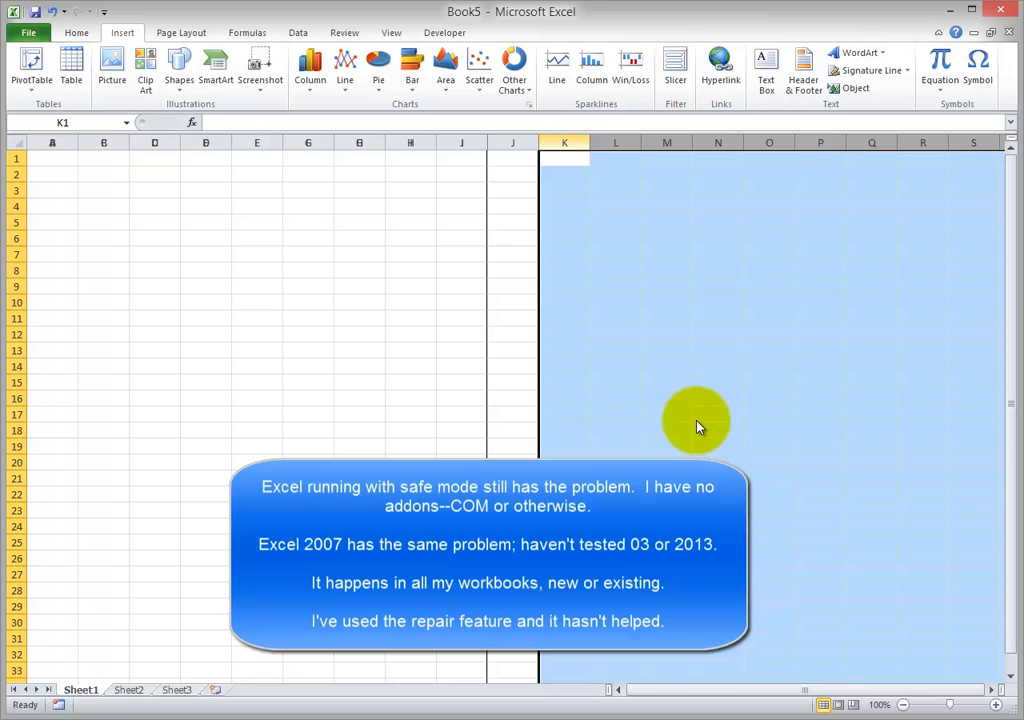
pyautogui.scroll(-3)
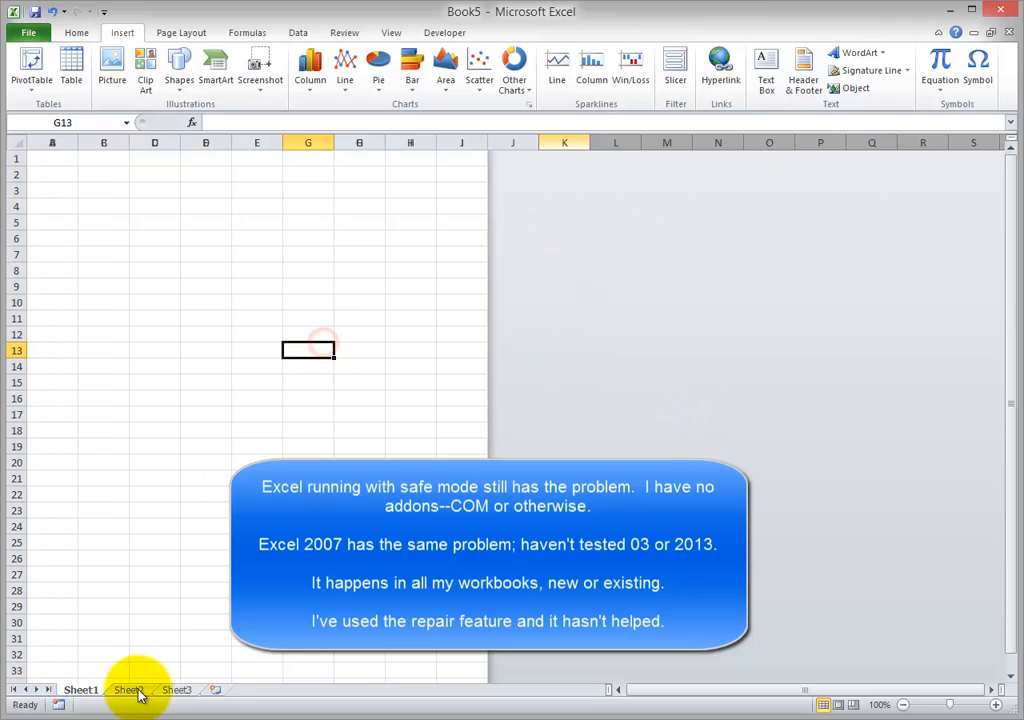
pyautogui.click(128, 690)
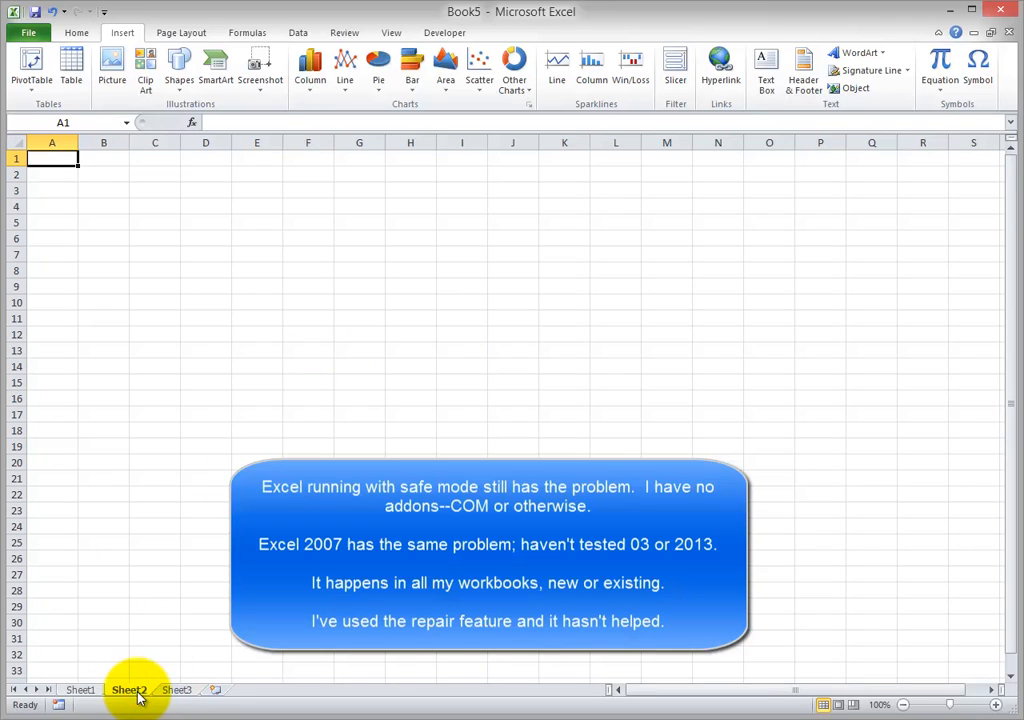
pyautogui.click(81, 689)
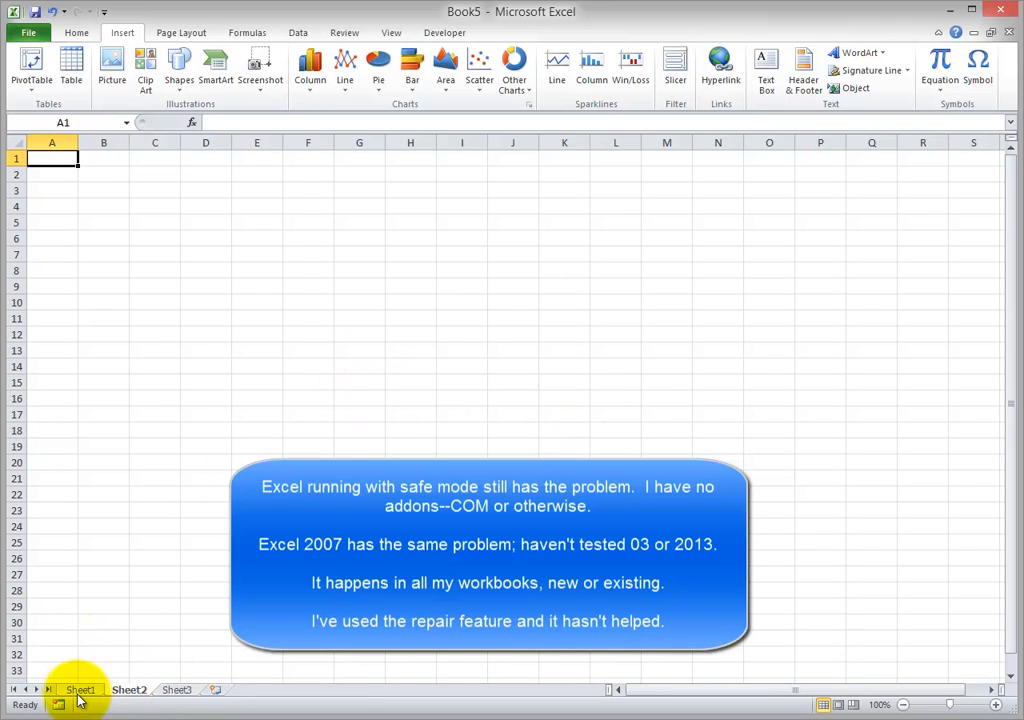
pyautogui.click(308, 349)
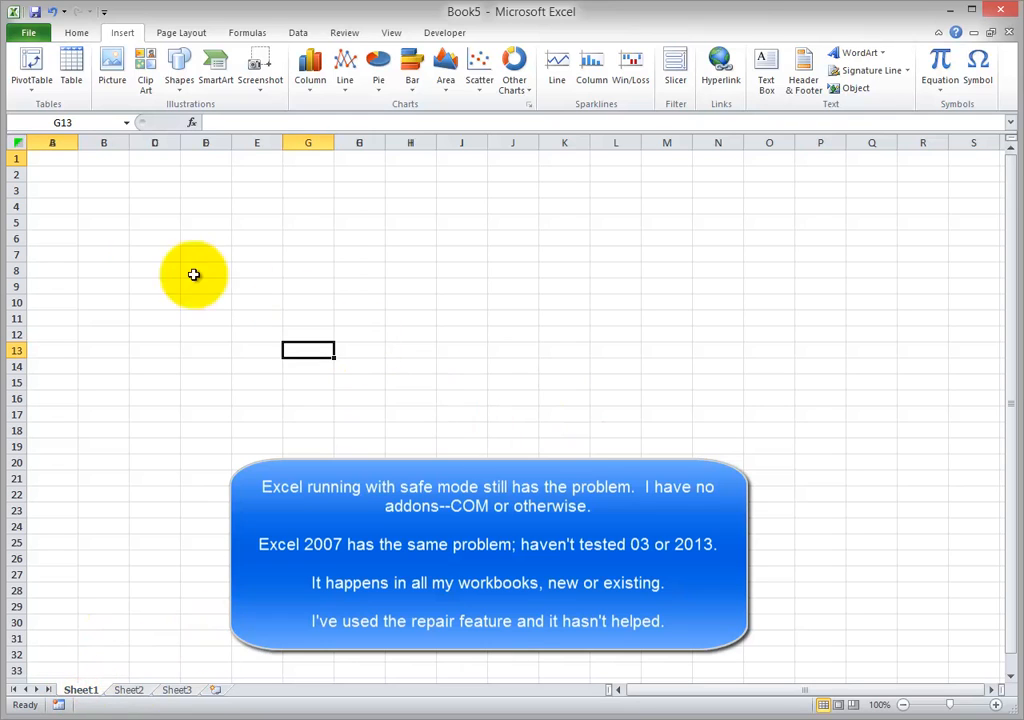
pyautogui.moveTo(793, 407)
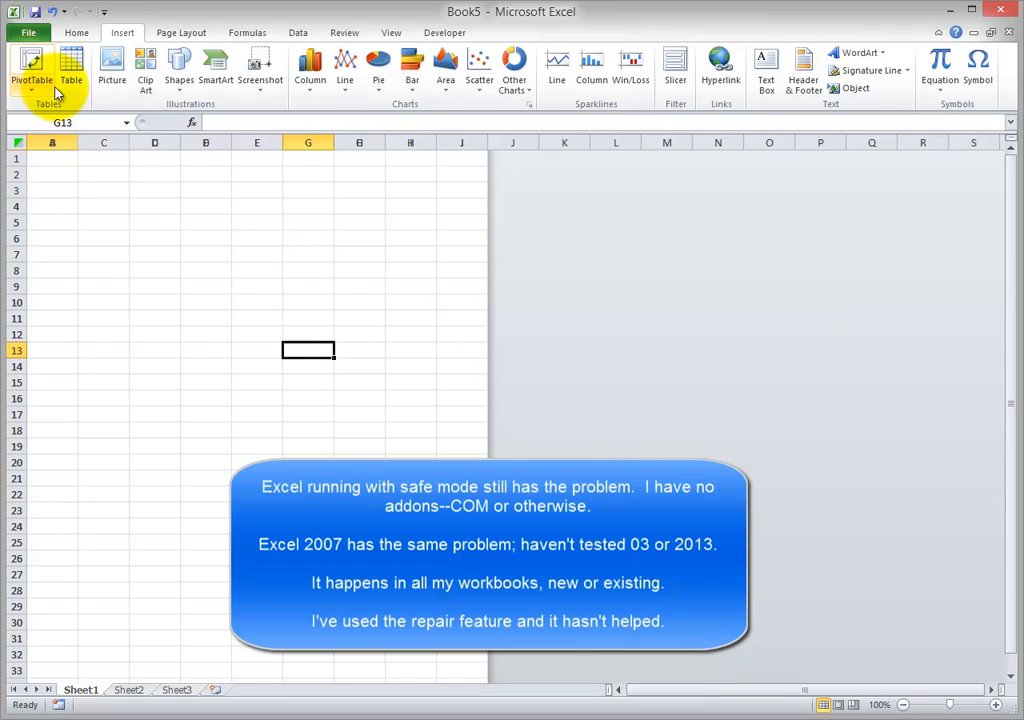
# - View the Backstage Info page, then return to Sheet1's Home commands
pyautogui.click(29, 32)
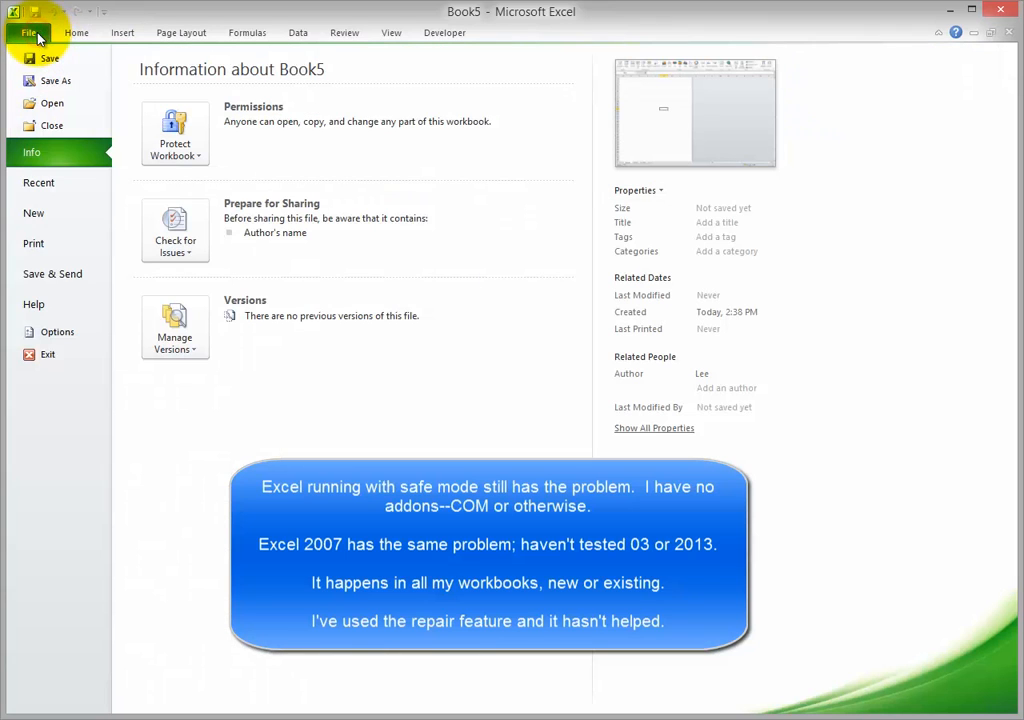
pyautogui.click(28, 32)
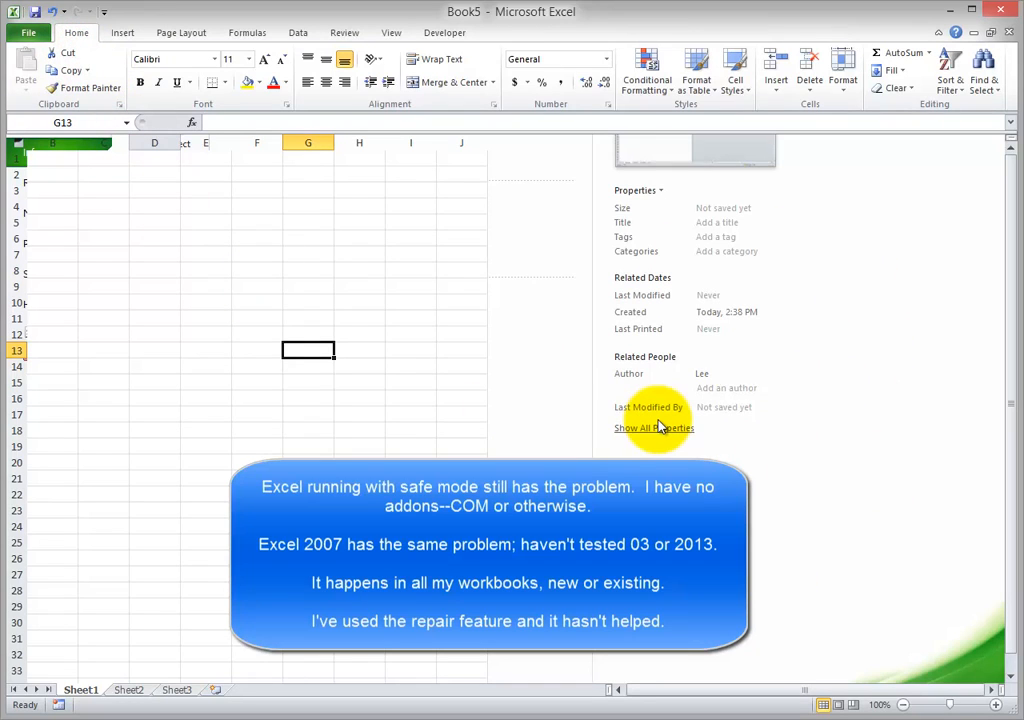
pyautogui.moveTo(640, 455)
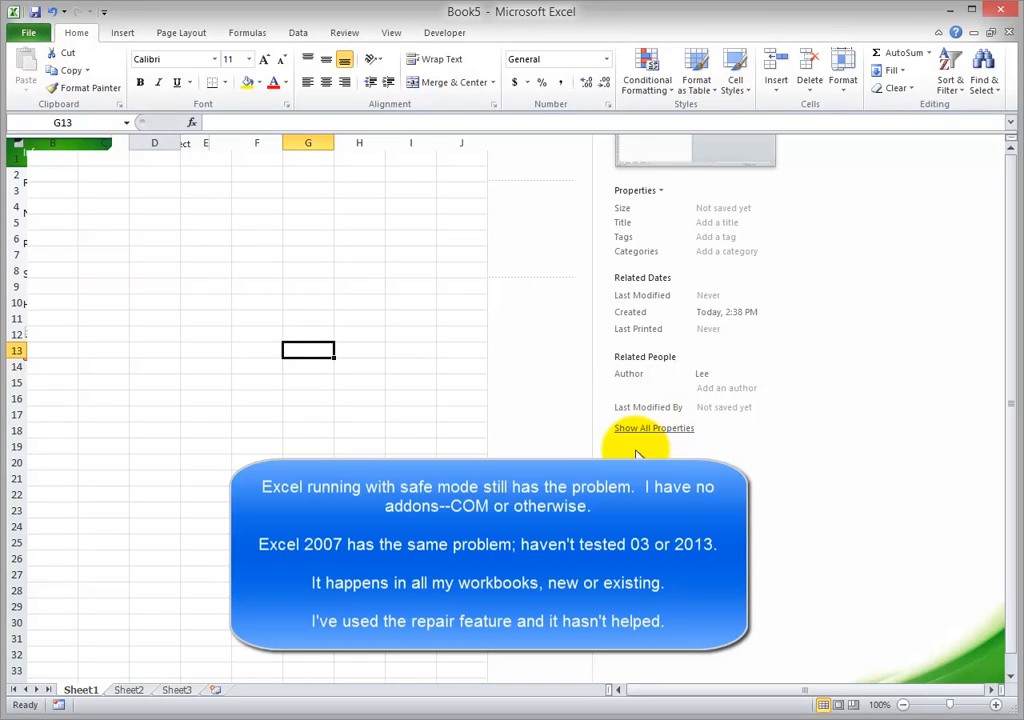